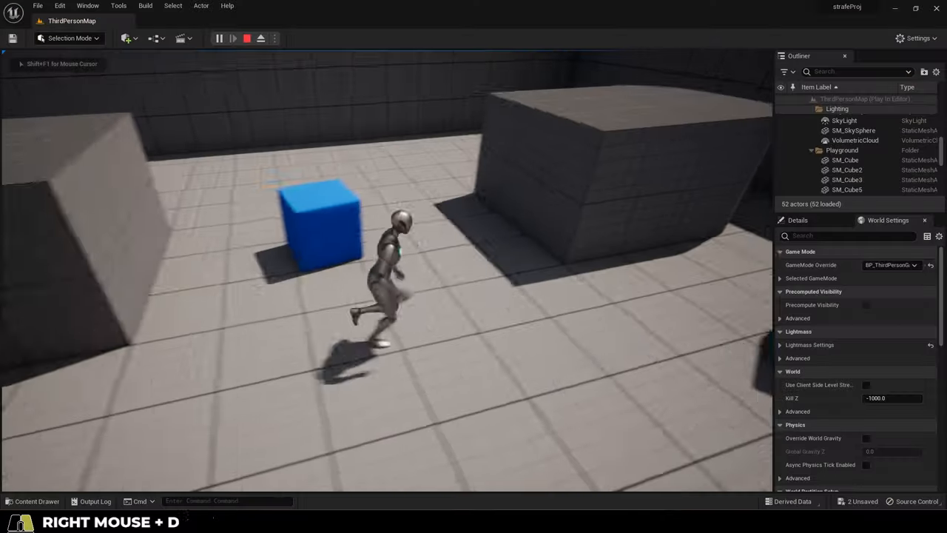
- Change the Target variable's type to an Actor object reference
key("w")
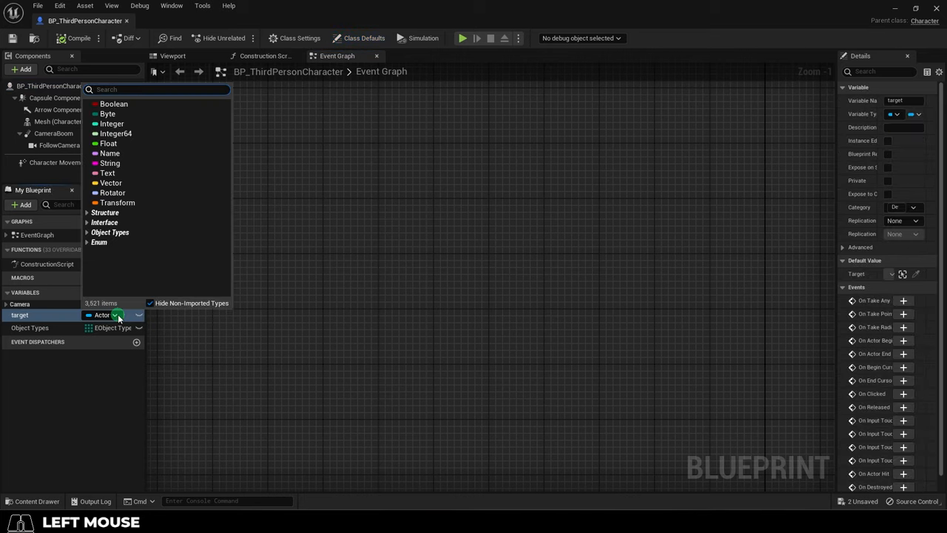
type("actor")
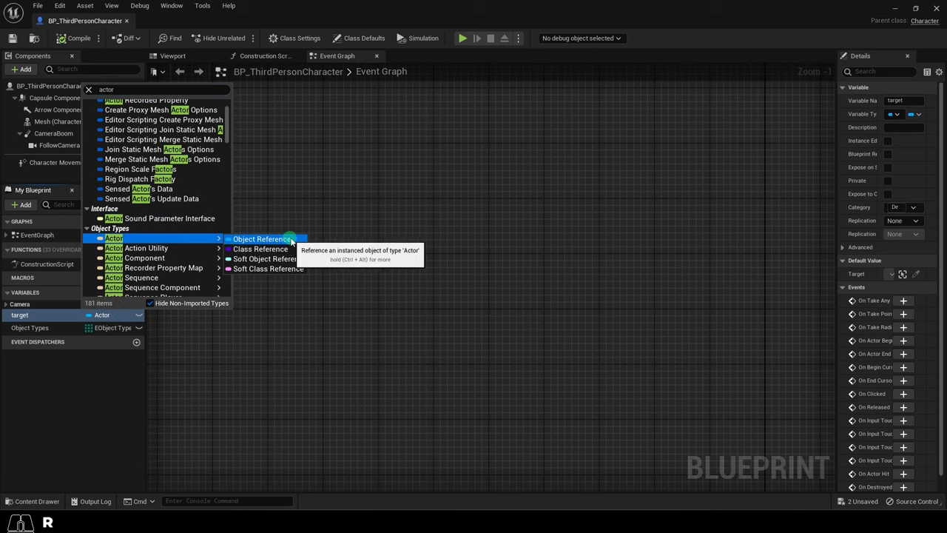
left_click(260, 238)
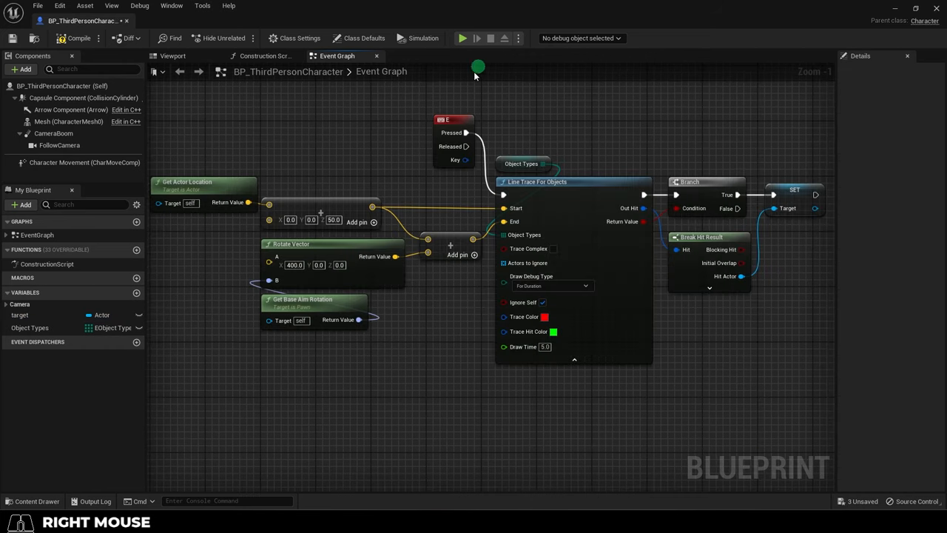
left_click(453, 120)
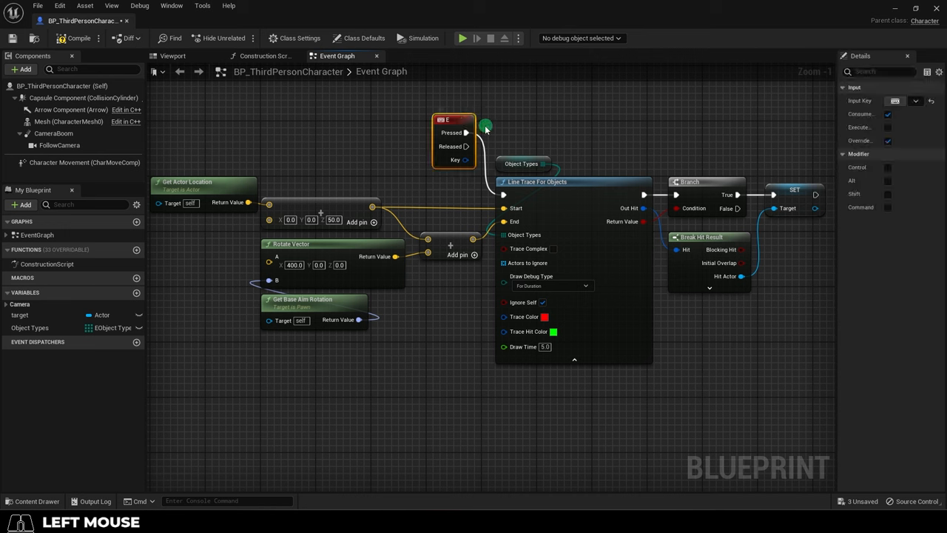
mouse_move(593, 183)
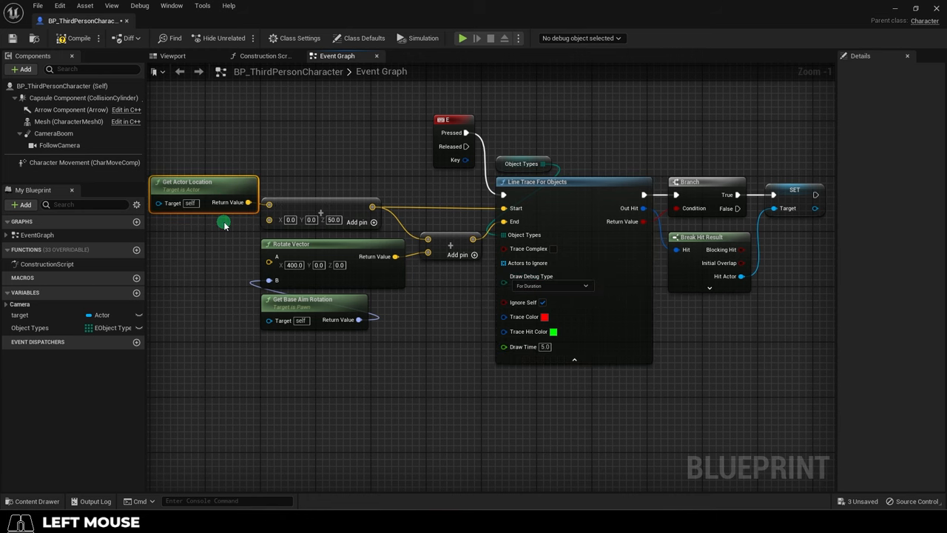
mouse_move(334, 246)
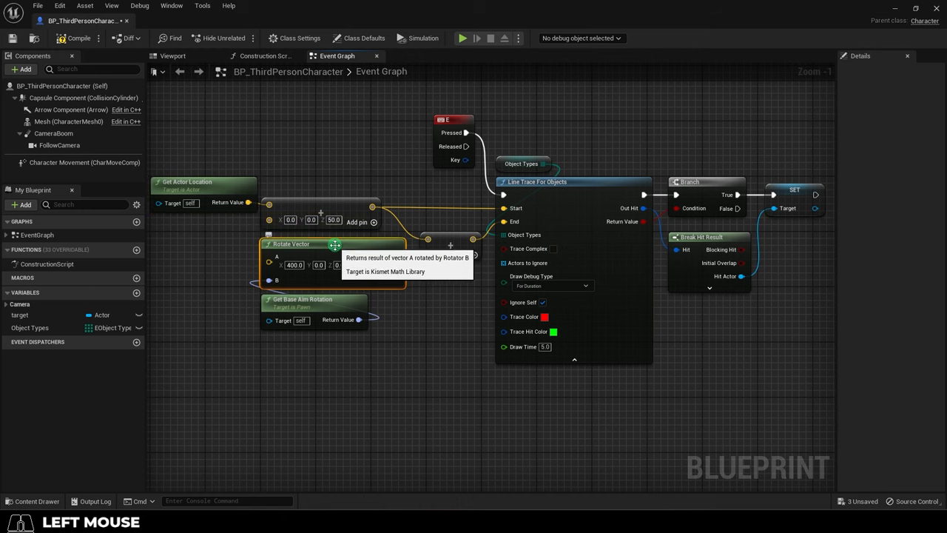
mouse_move(331, 298)
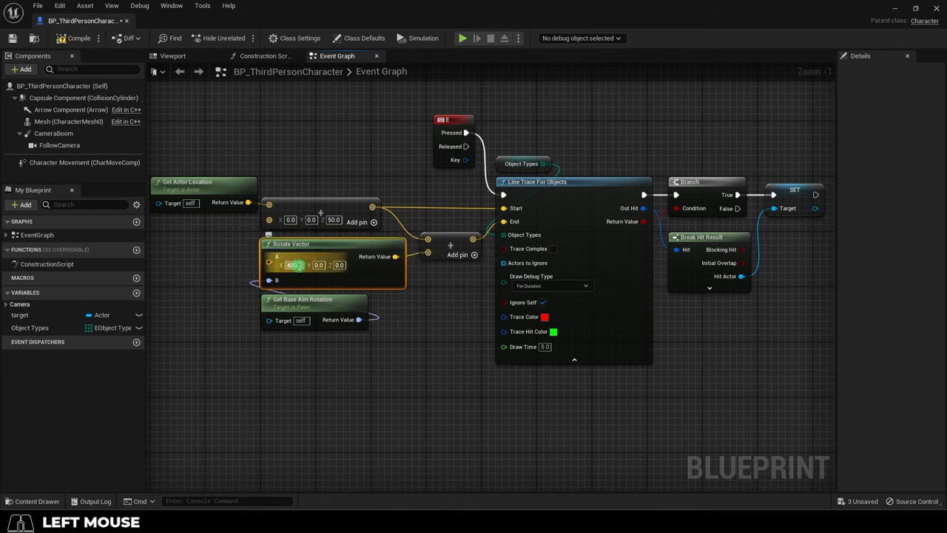
mouse_move(312, 284)
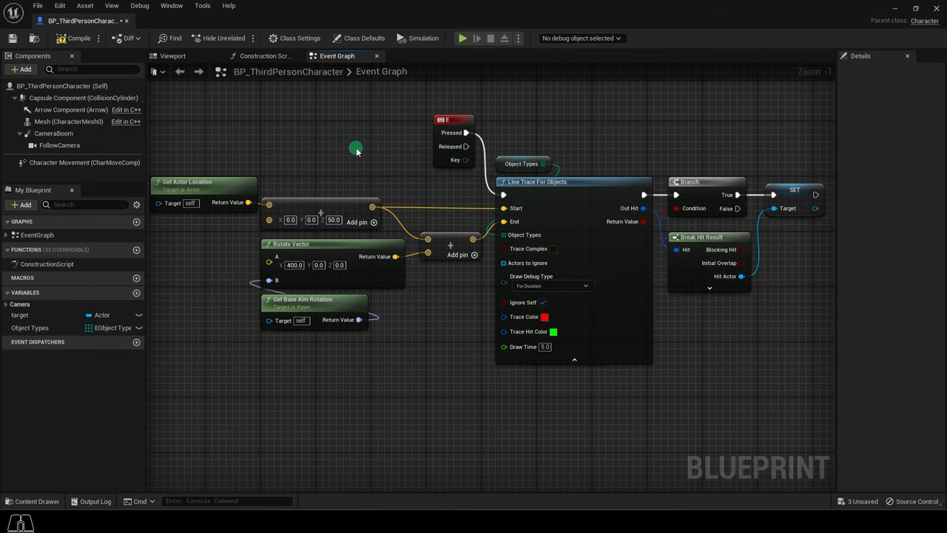
left_click(462, 38)
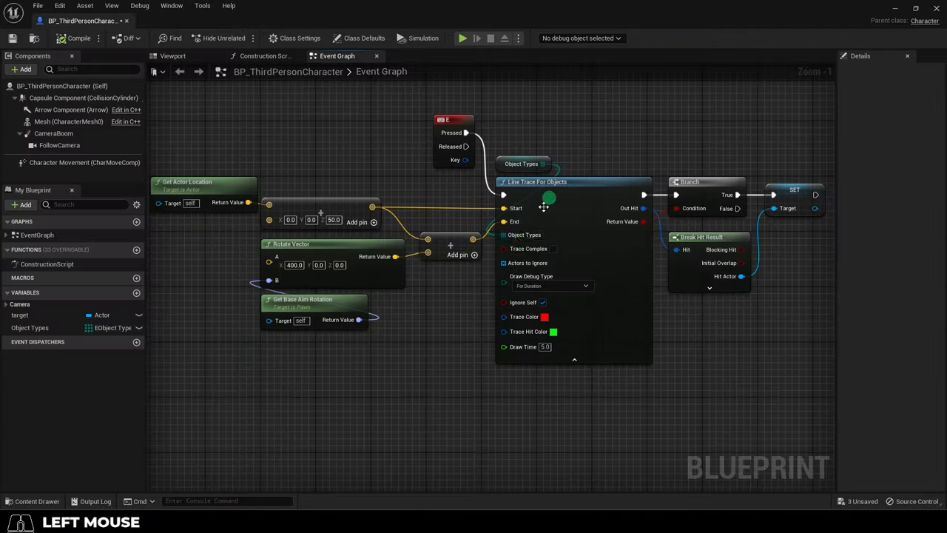
right_click(545, 208)
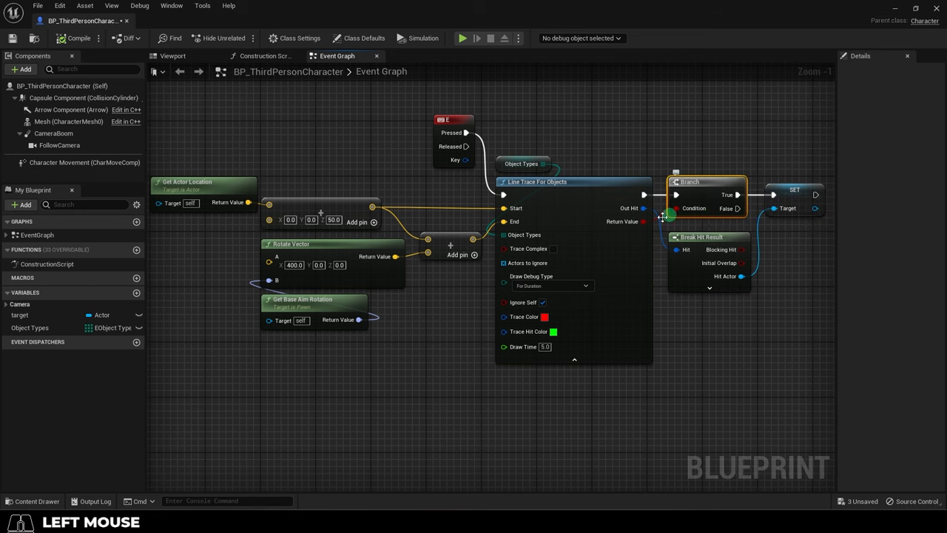
left_click(787, 207)
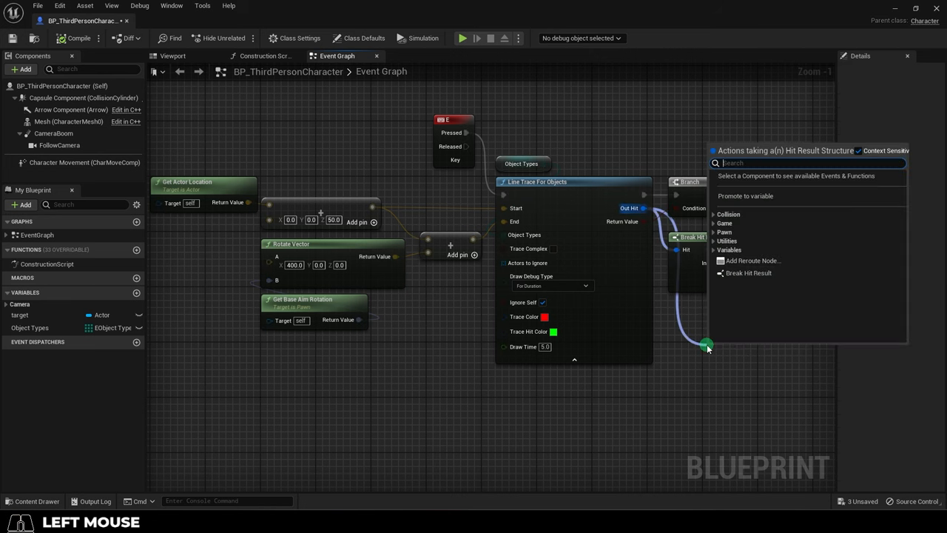
left_click(747, 272)
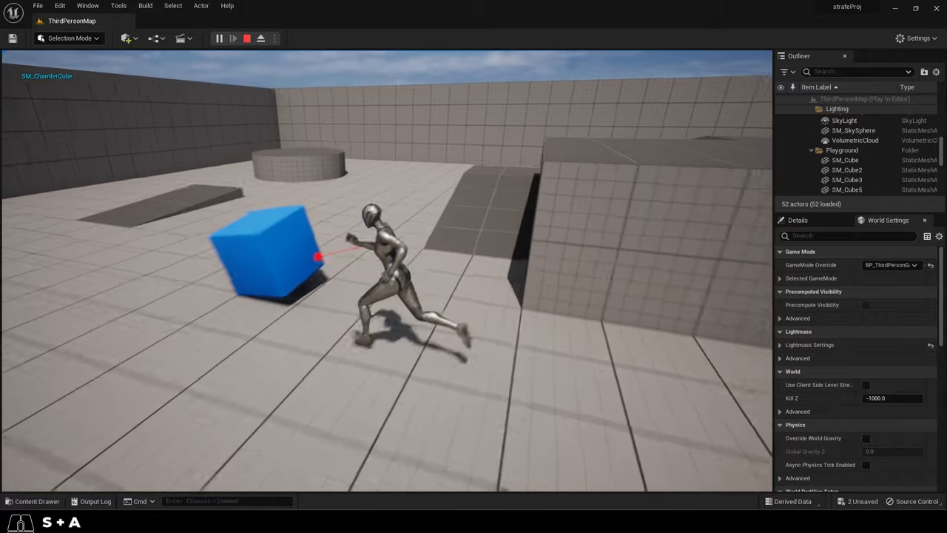
- Run play mode to fire the E-key trace at the blue cube, then stop playing
left_click(246, 39)
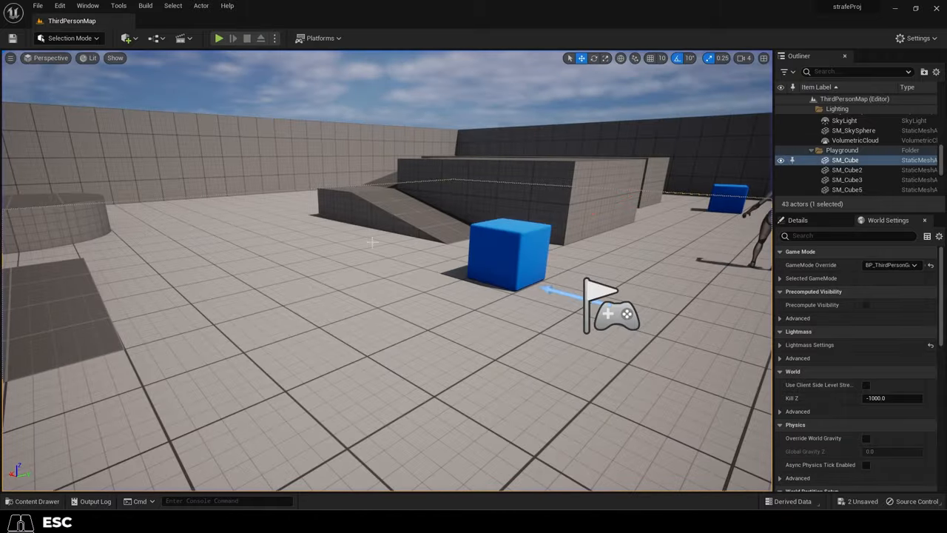